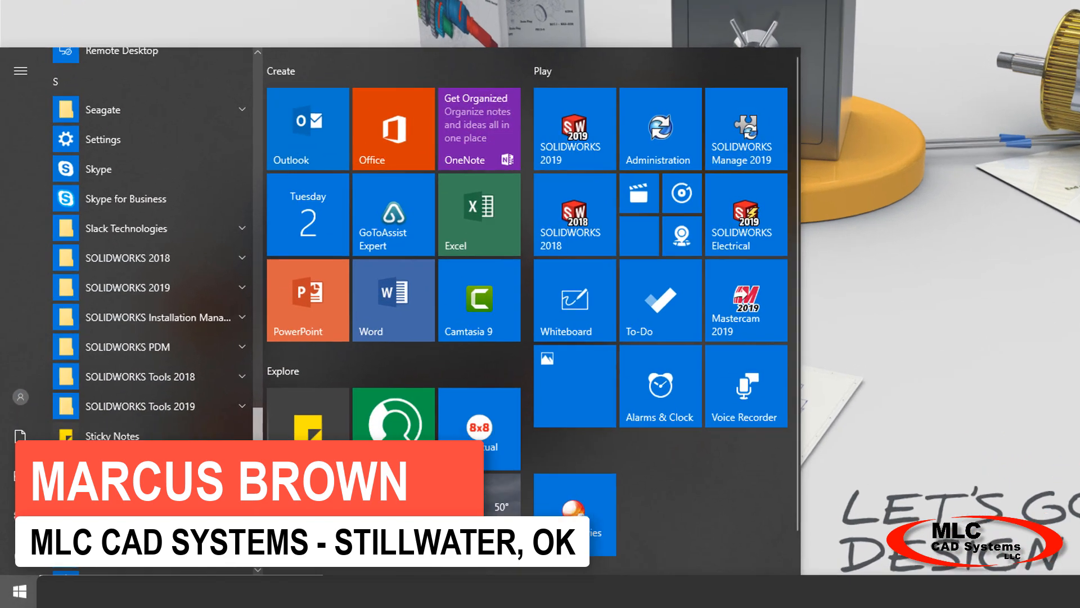
Step: Expand the SOLIDWORKS Tools 2019 Start menu folder and surface SOLIDWORKS Rx 2019 as best match
click(140, 406)
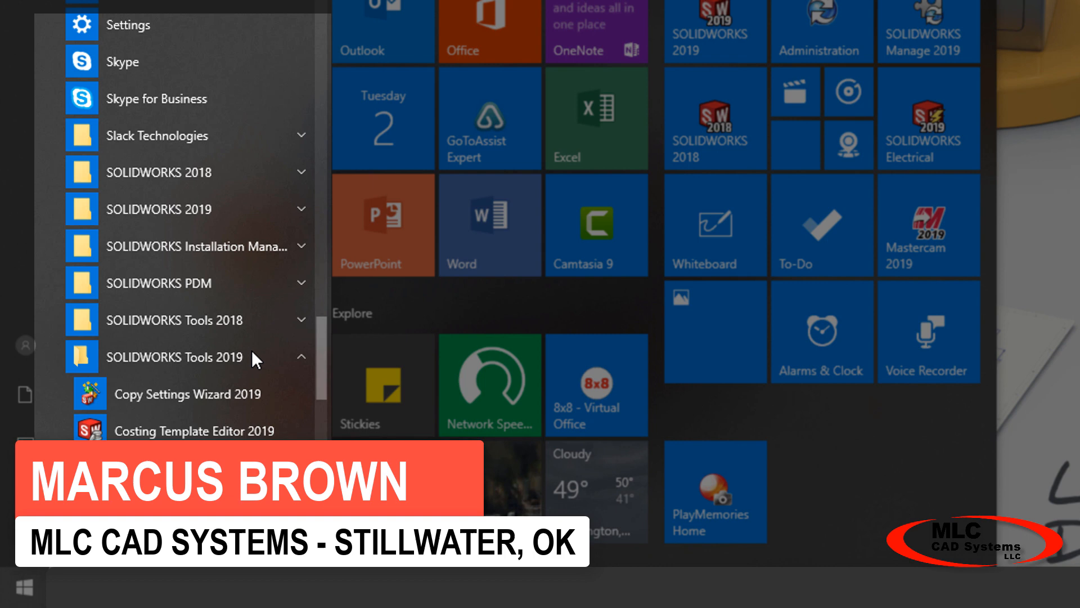
scroll(down, 3)
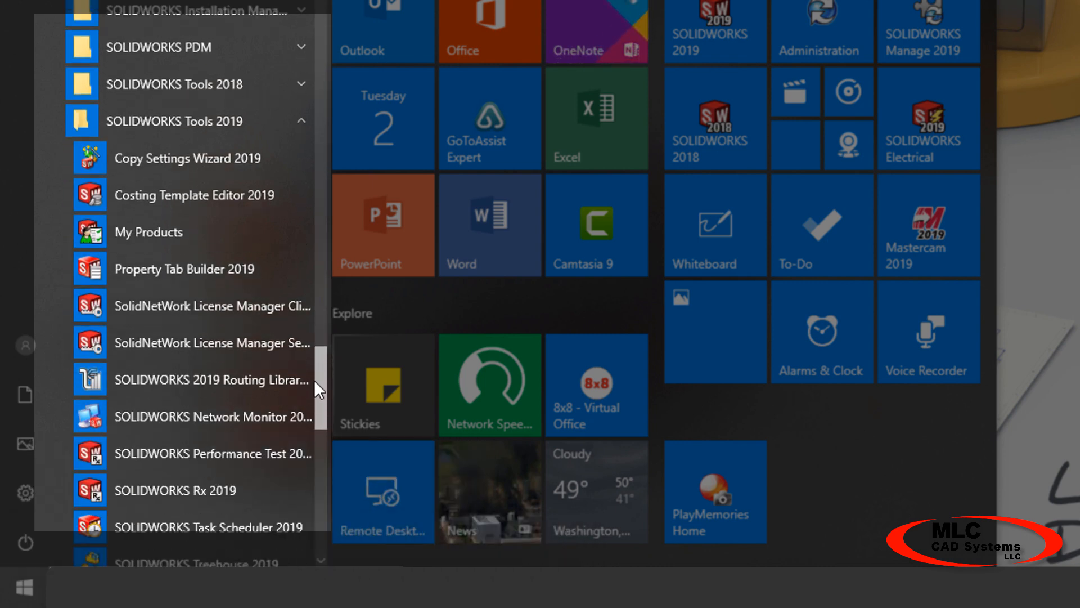
scroll(down, 3)
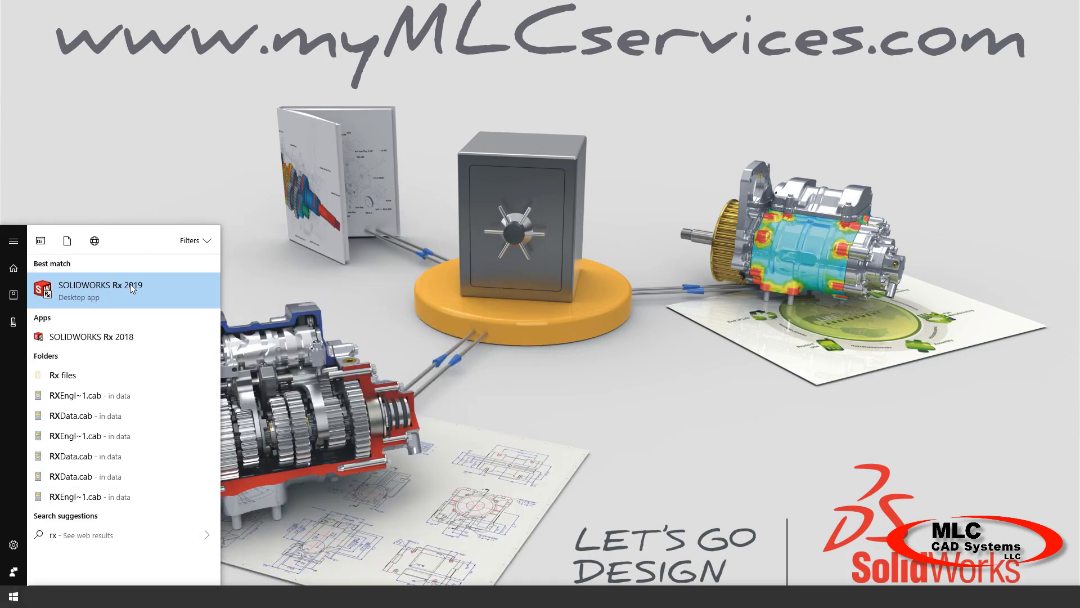
Step: Launch SOLIDWORKS Rx 2019, landing on Problem Capture with video recording checked
click(98, 290)
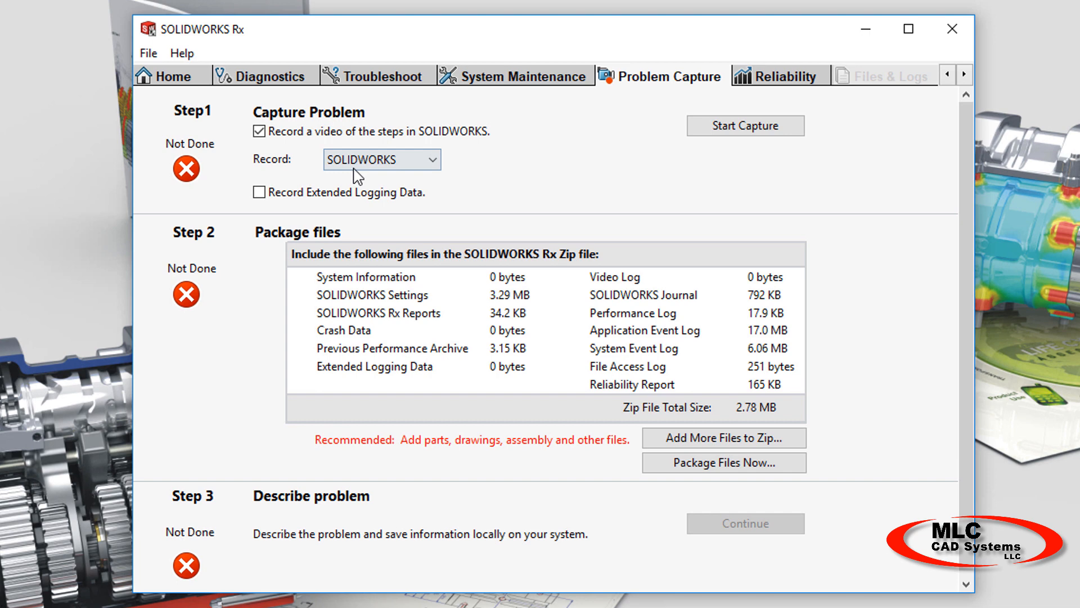
mouse_move(562, 170)
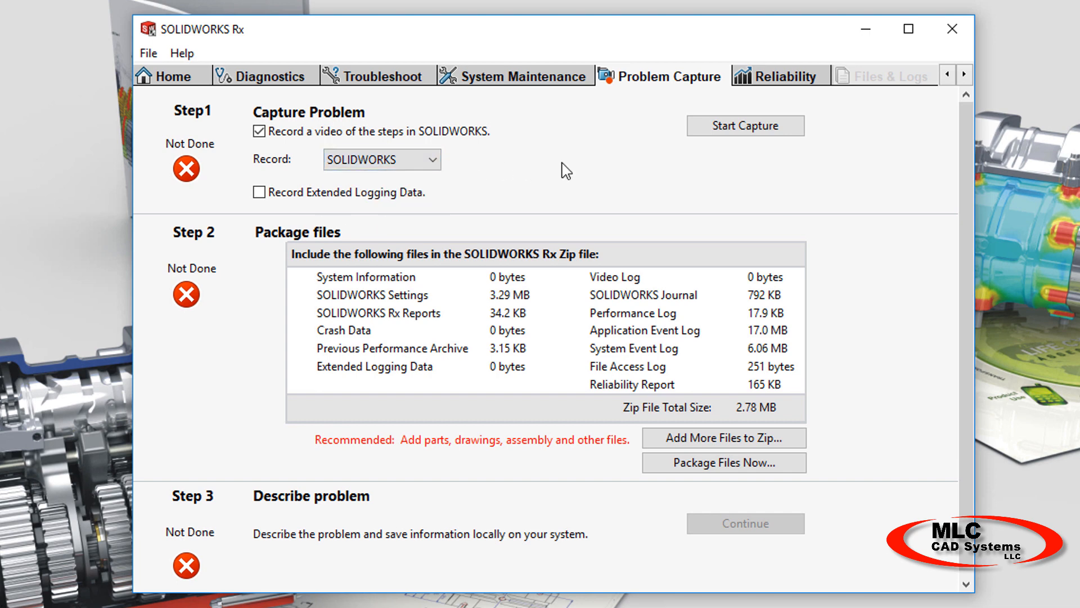
mouse_move(454, 169)
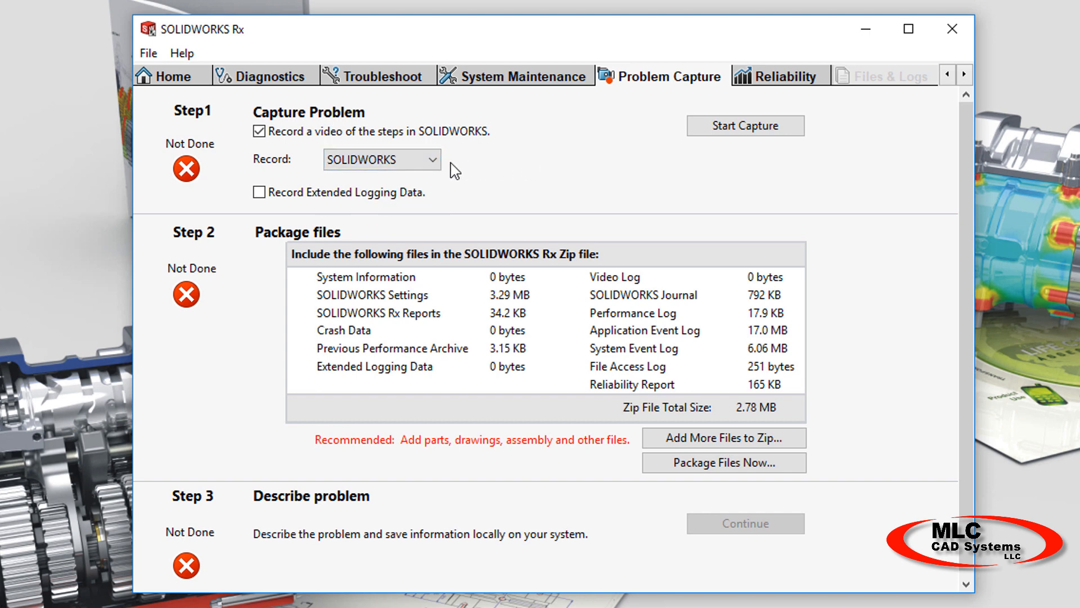
mouse_move(451, 168)
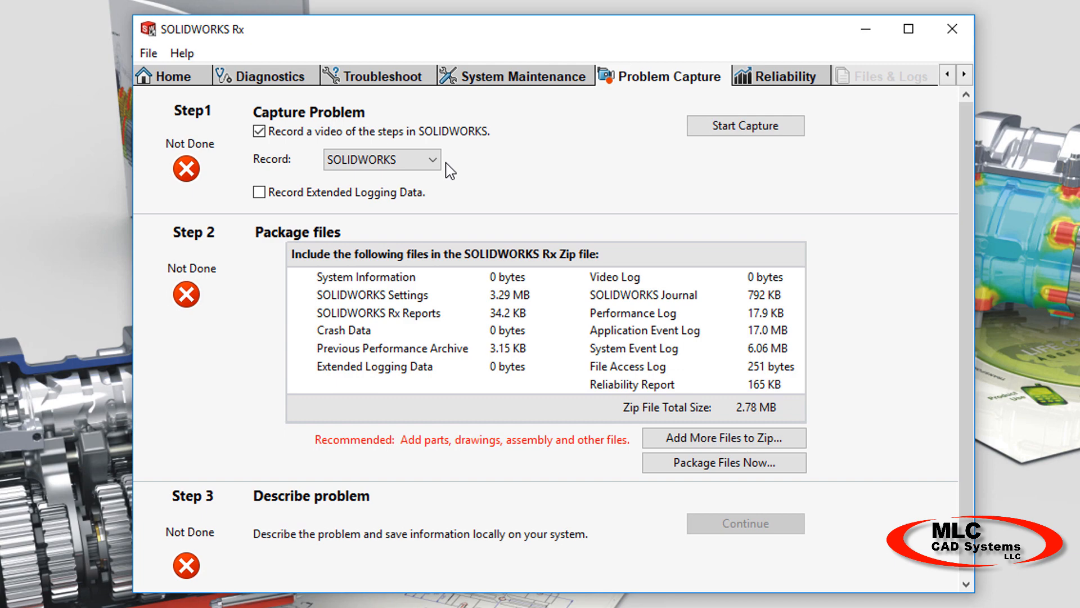
Step: Record a session creating a new Part from the Advanced templates, then finish the capture
click(746, 125)
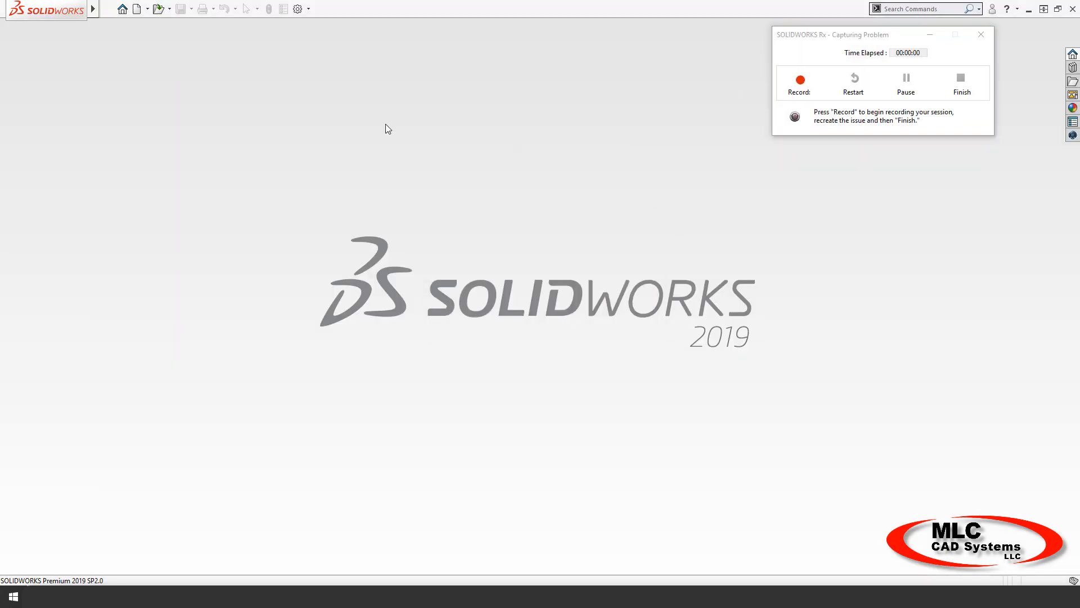
click(134, 9)
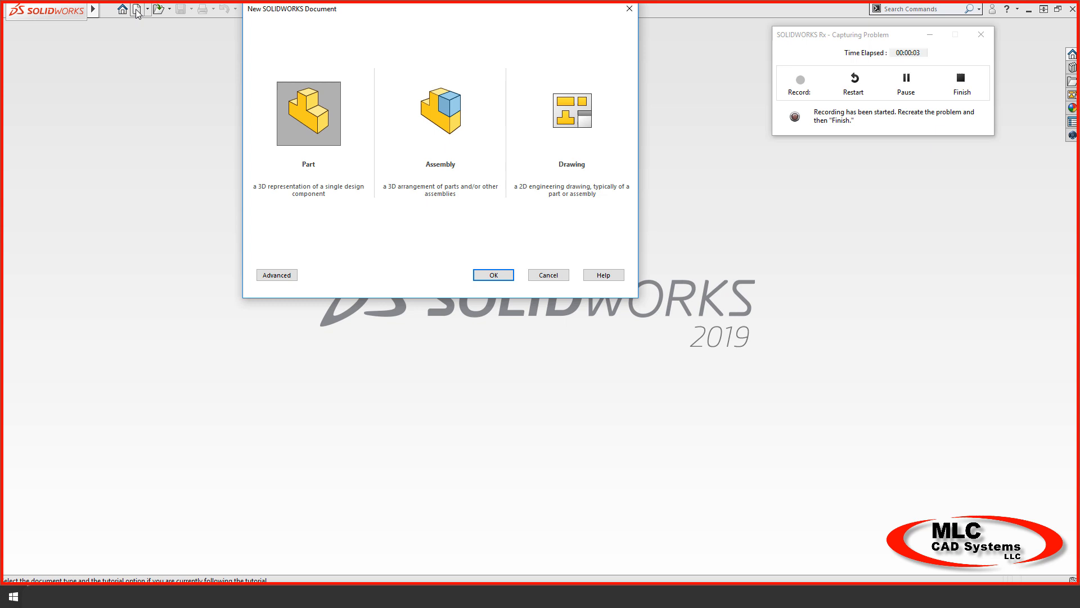
click(277, 275)
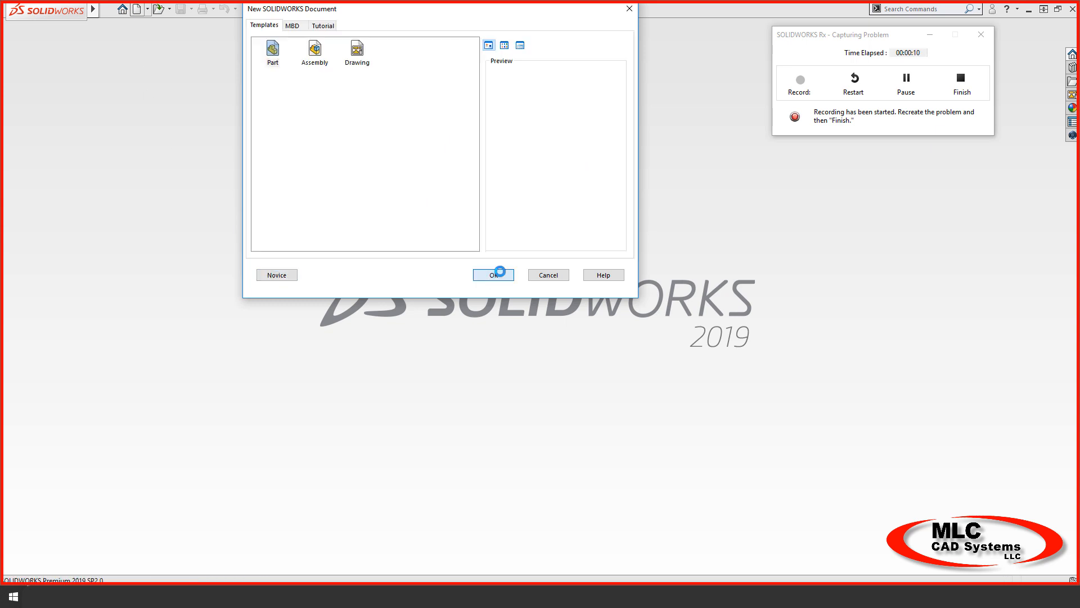
click(498, 274)
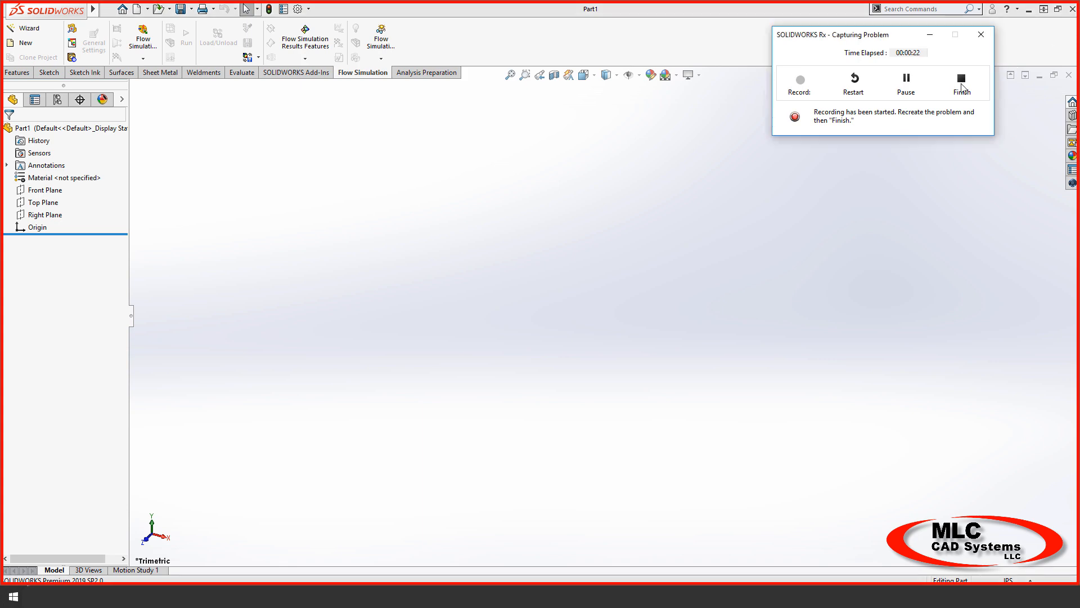
click(962, 78)
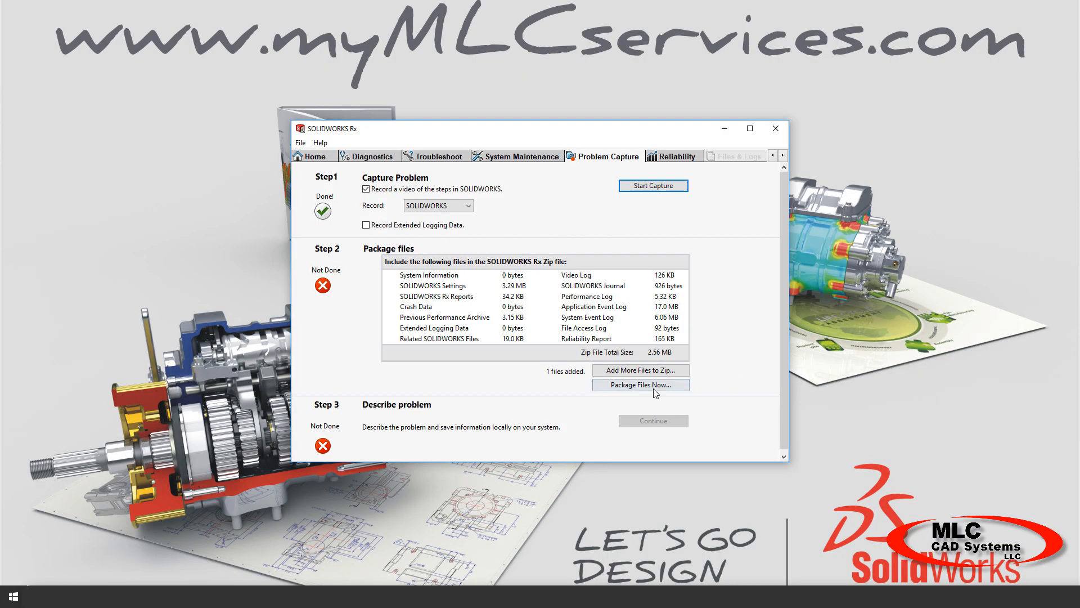
Step: Package the capture into a zip saved in Documents > SW Log Files and browse to it
click(640, 384)
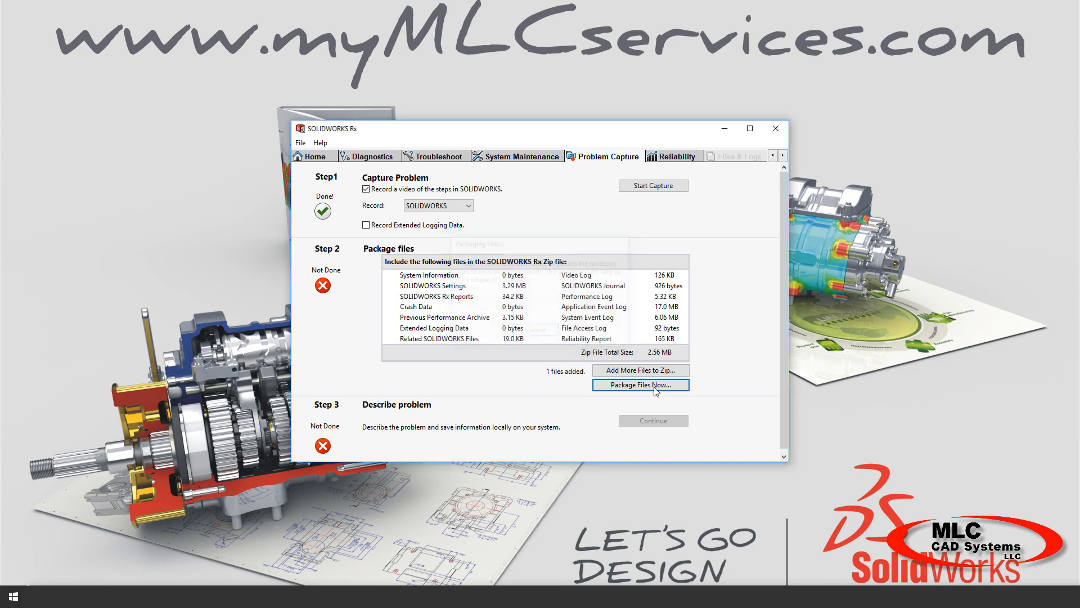
click(640, 384)
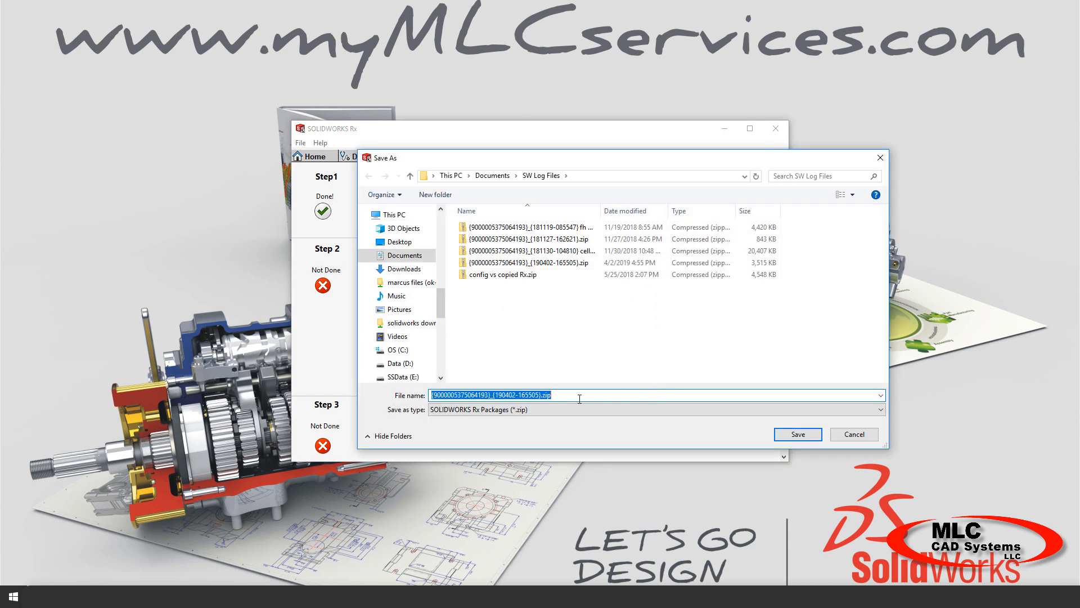
click(692, 394)
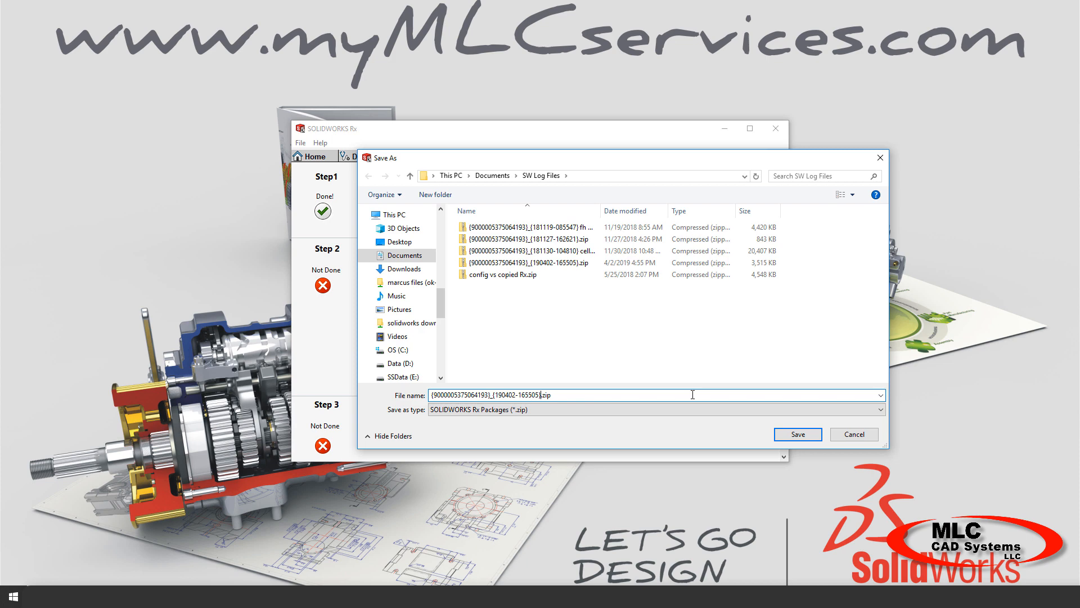
click(797, 433)
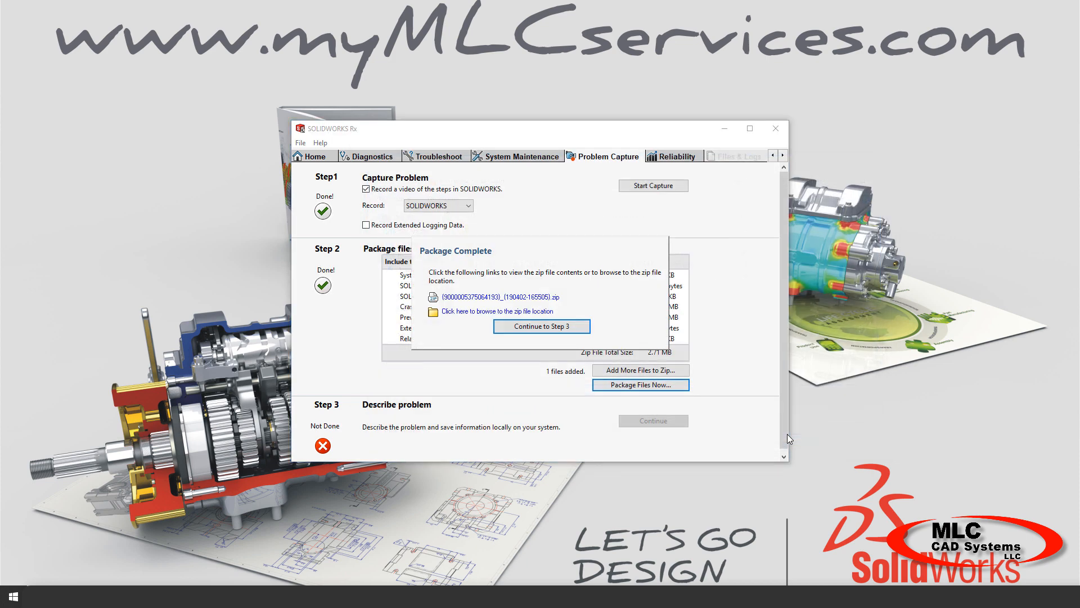
mouse_move(521, 318)
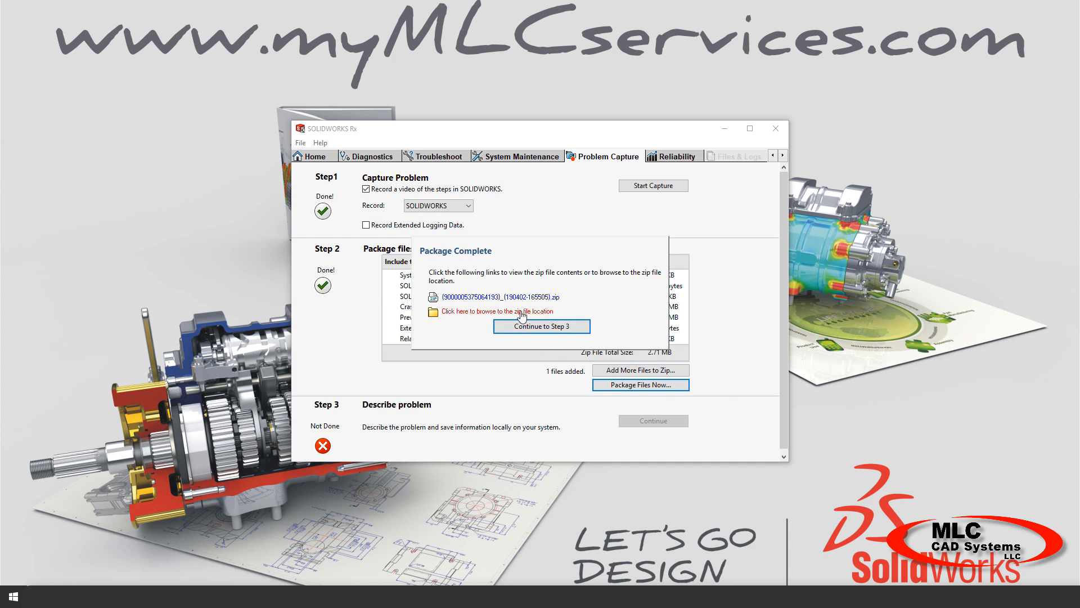
click(500, 311)
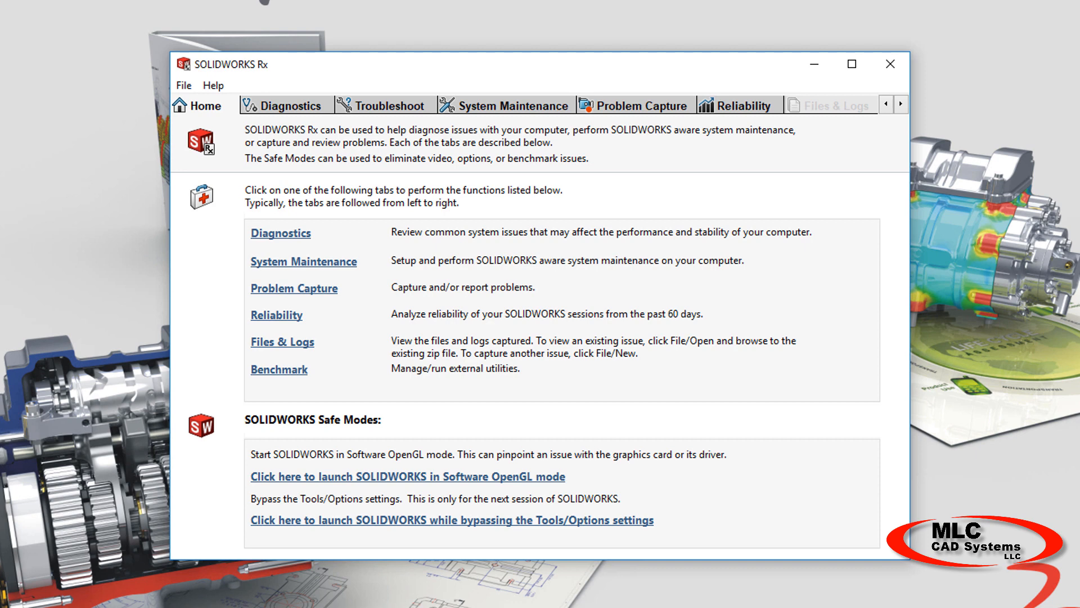
mouse_move(295, 123)
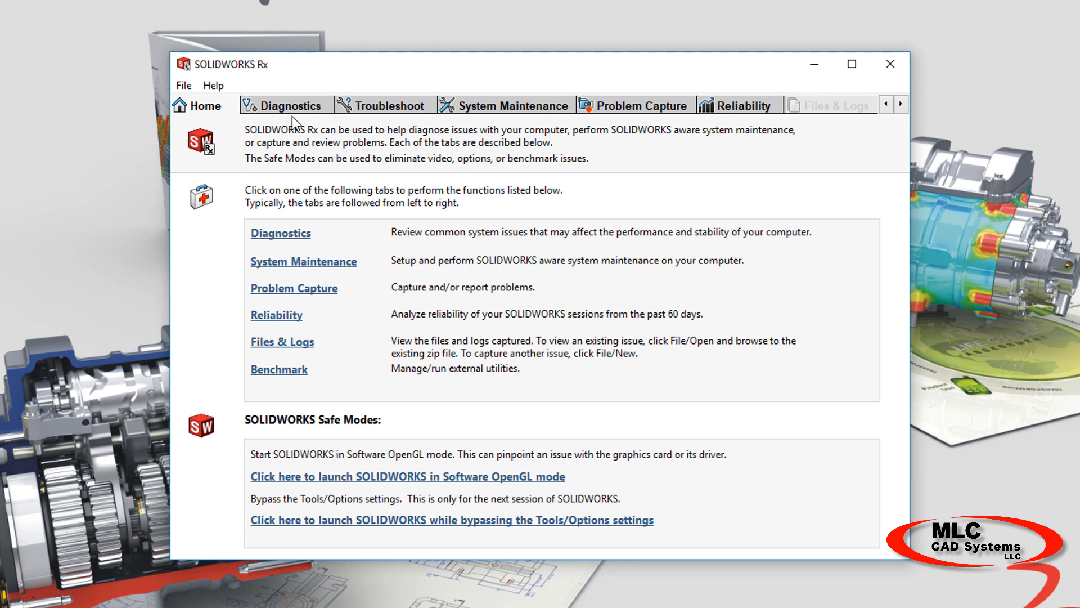
Step: Show the Diagnostics results, including a graphics card error and backup-directory warning
click(291, 106)
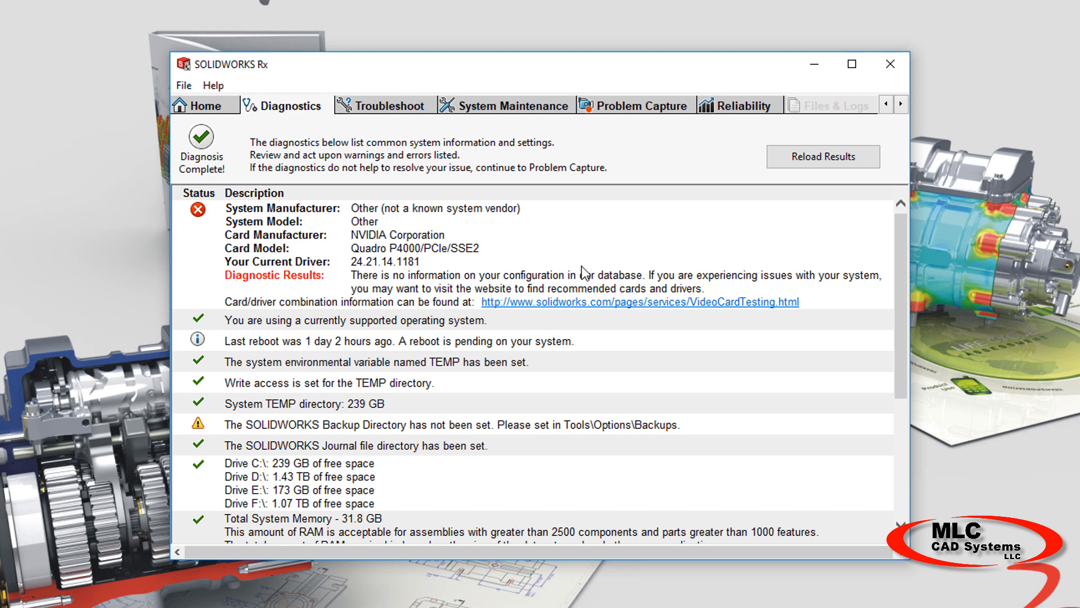
mouse_move(837, 215)
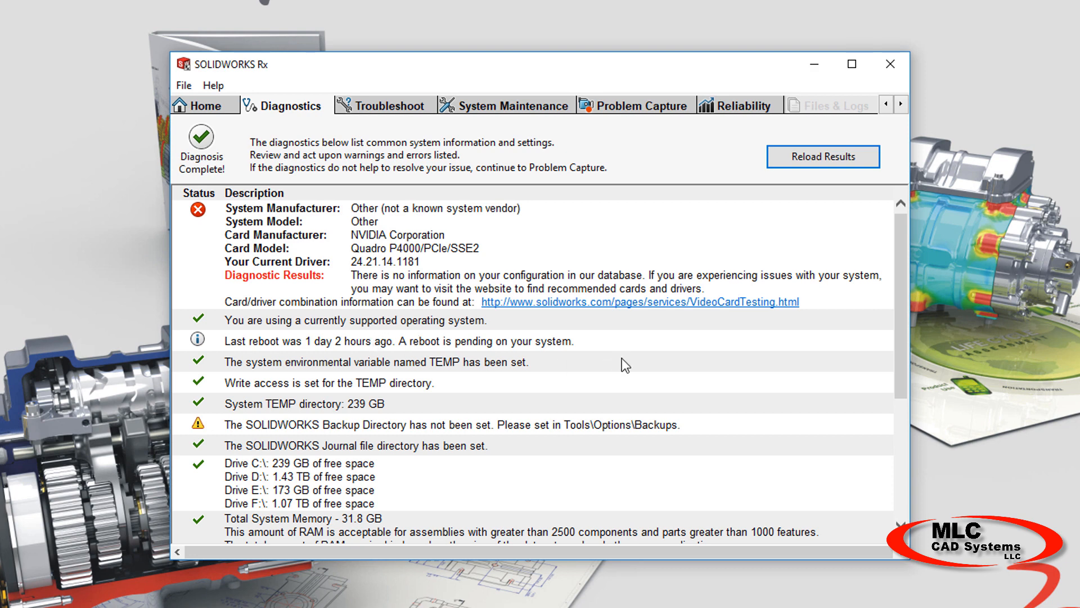
mouse_move(634, 312)
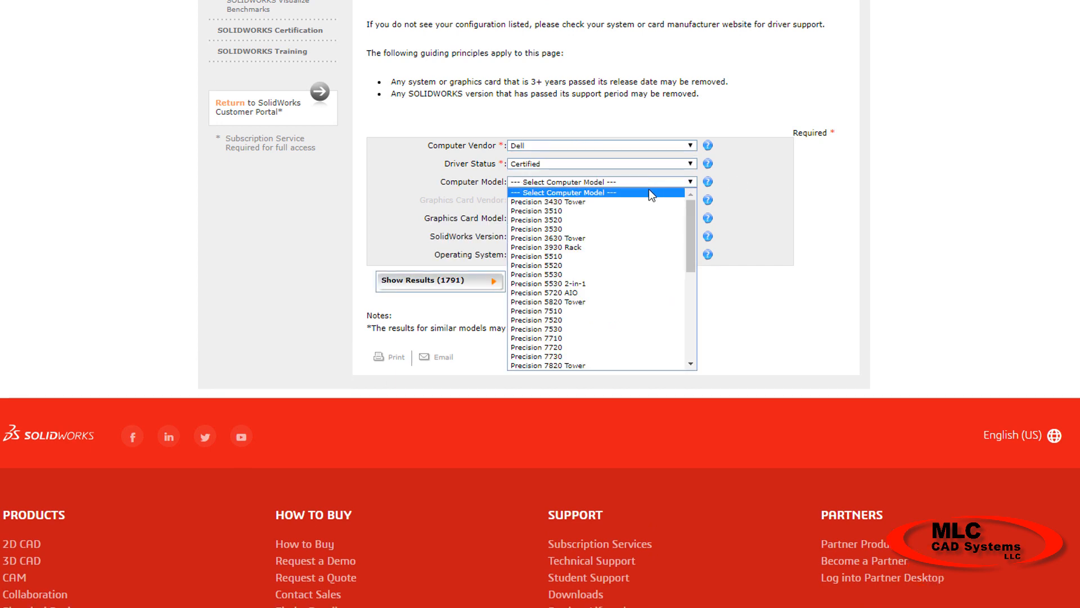
Step: Filter certified drivers for Dell Precision 7720, NVIDIA Quadro P4000, SOLIDWORKS 2019, Win10 x64
click(536, 347)
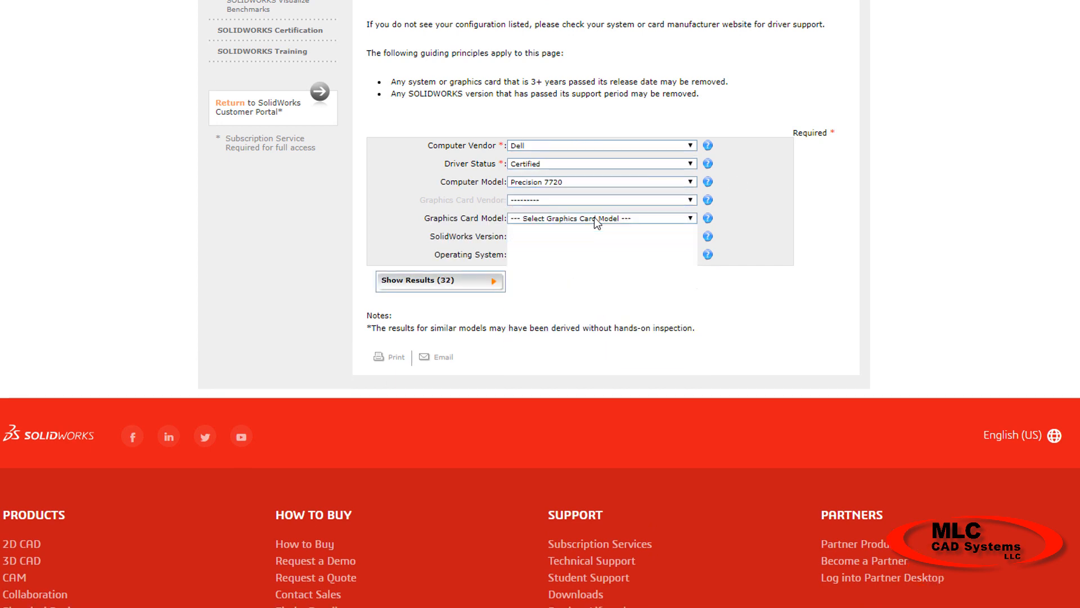
click(602, 217)
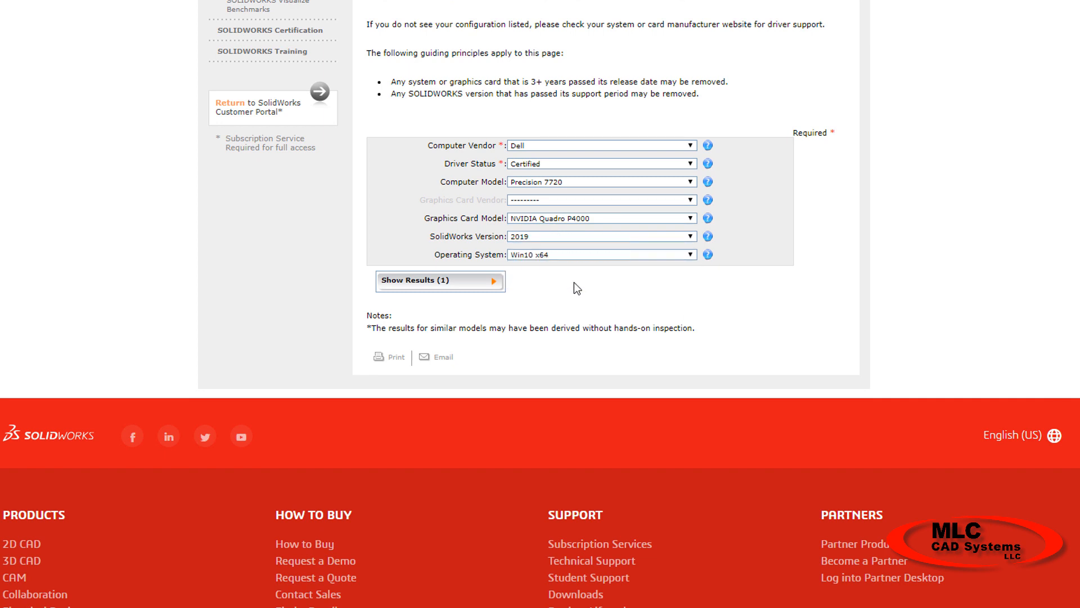
click(440, 280)
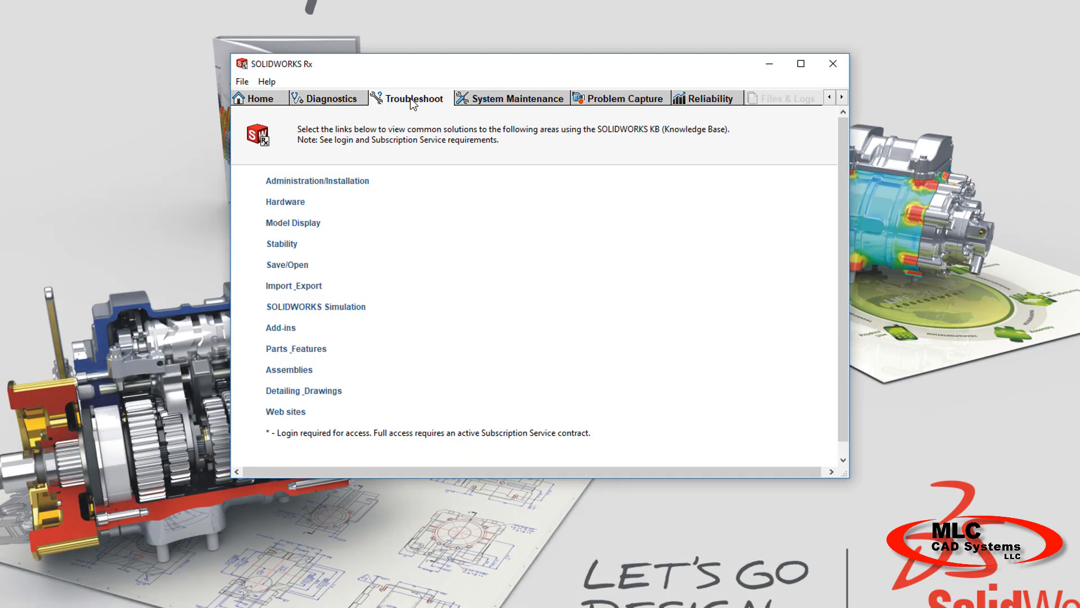
mouse_move(509, 101)
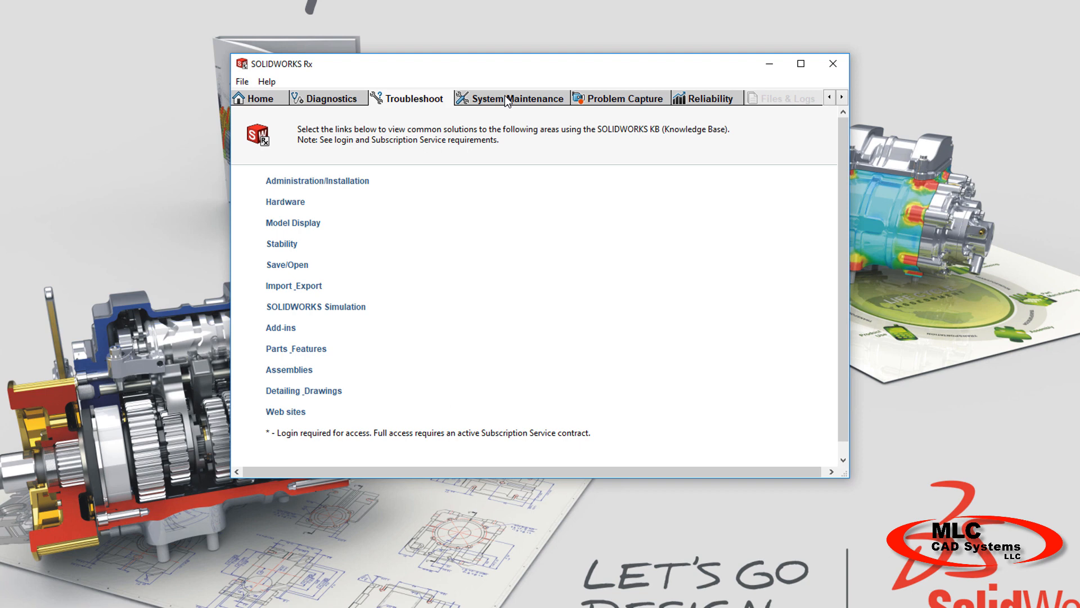
Step: Open System Maintenance and scroll through the backup, temporary and internet-cache cleanup options
click(513, 98)
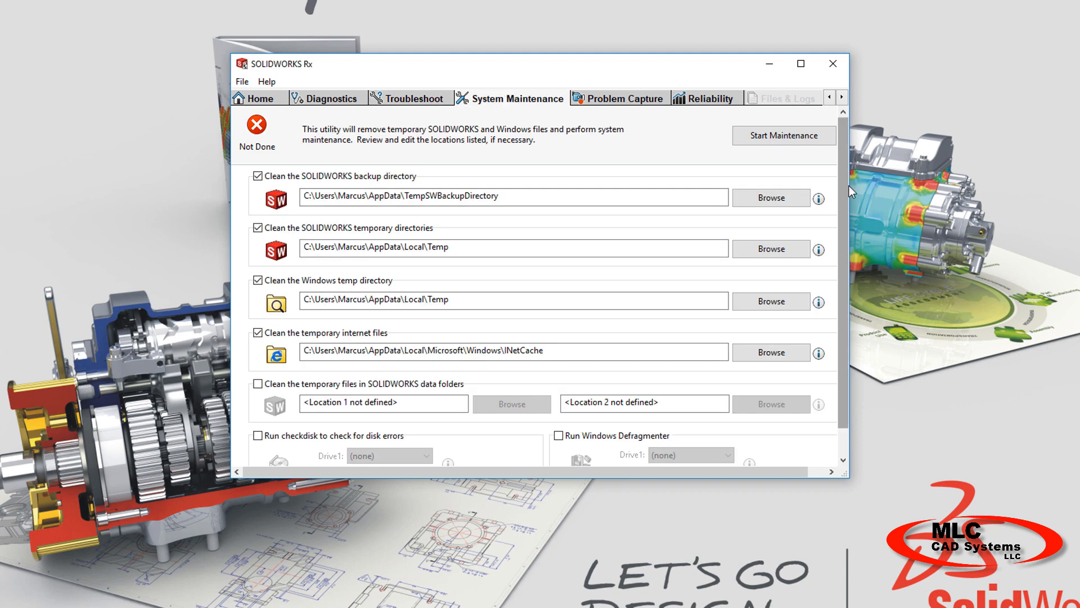
scroll(down, 3)
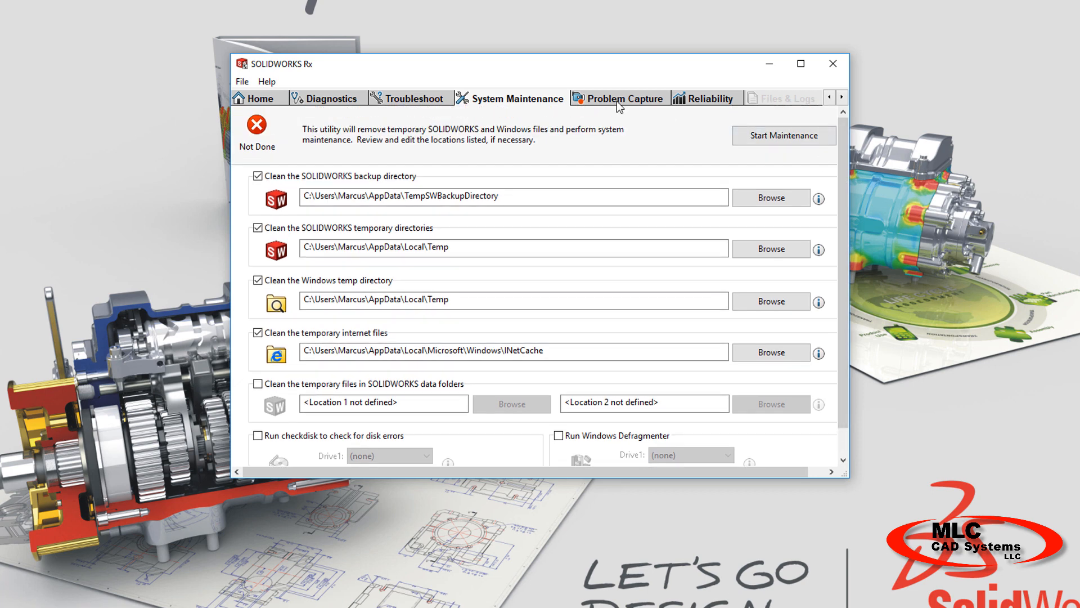
Step: Open Reliability and inspect sessions and events for 3/29, 3/28, 3/25 and another March day
click(710, 98)
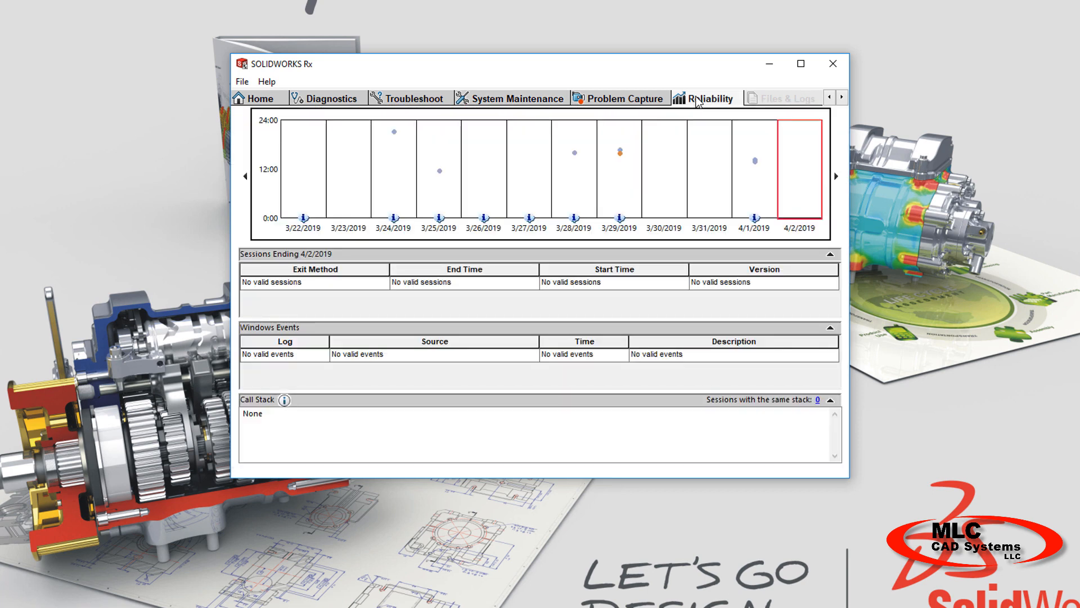
mouse_move(675, 157)
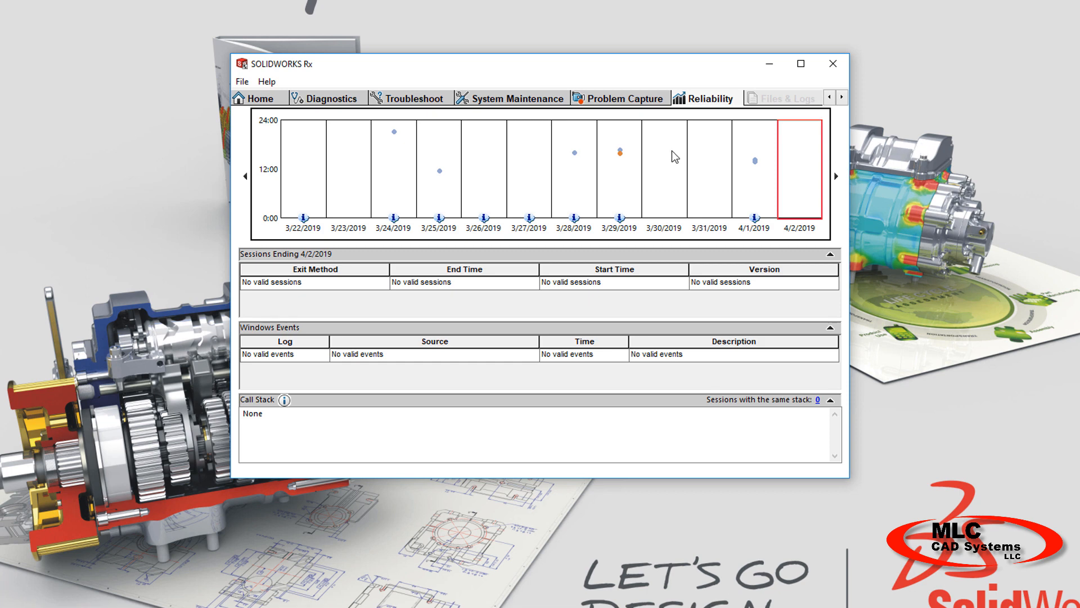
click(619, 163)
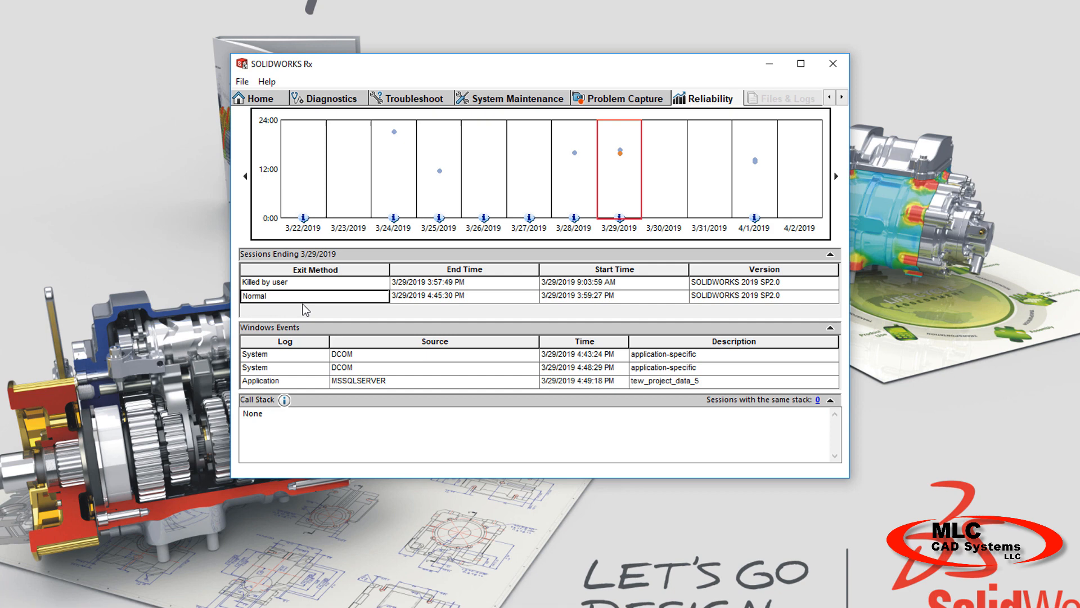
click(573, 163)
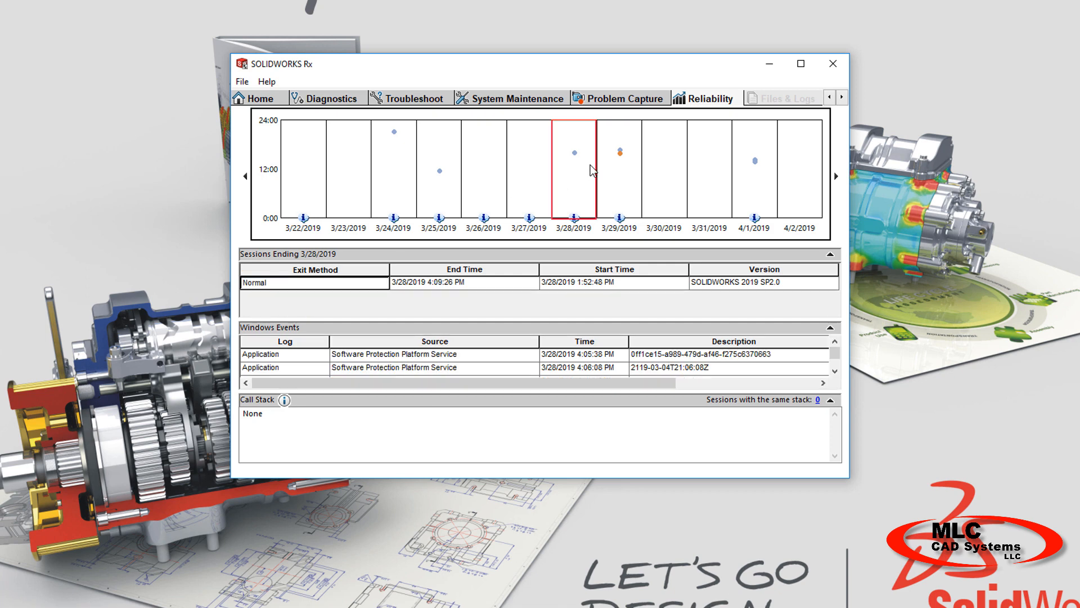
click(438, 170)
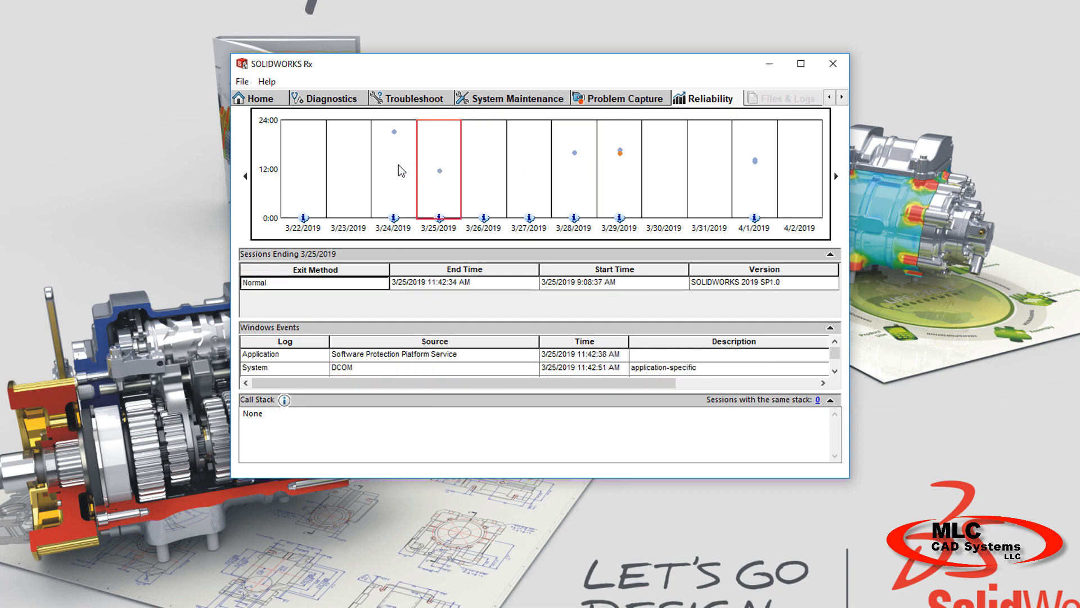
click(392, 168)
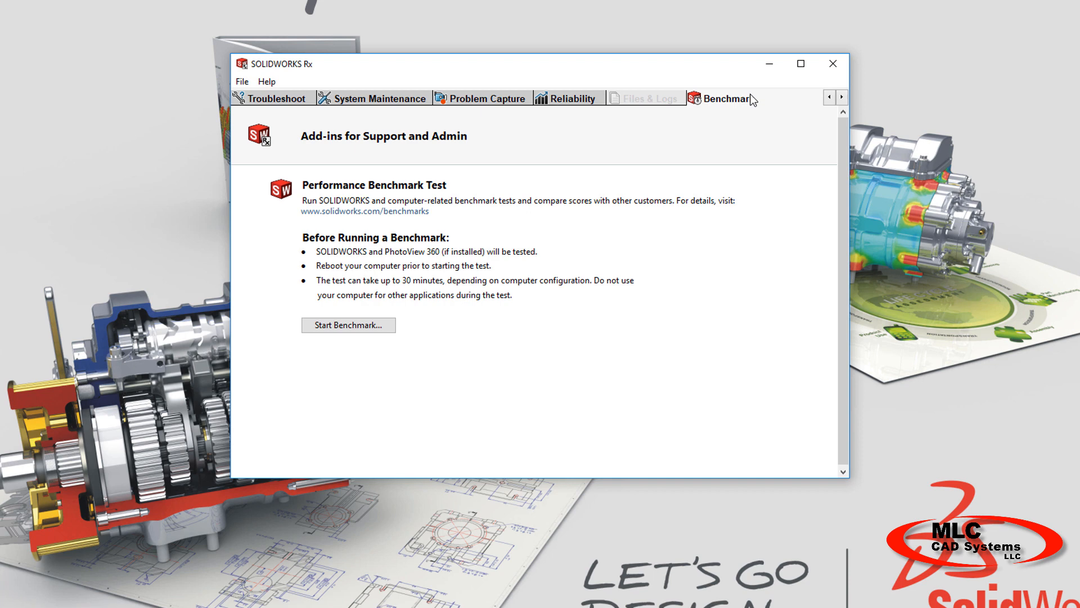
mouse_move(753, 208)
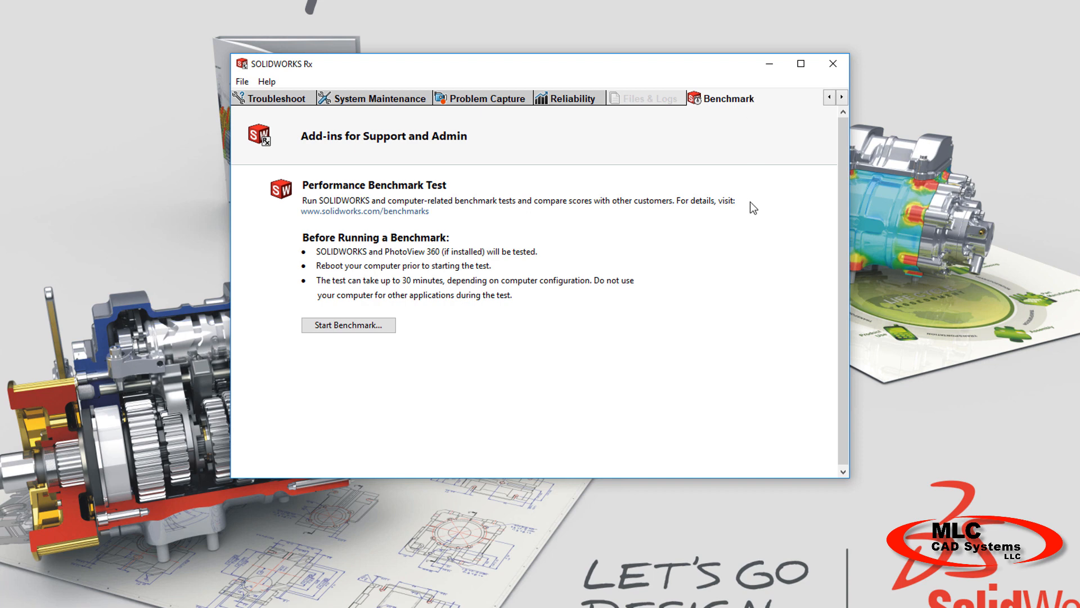
mouse_move(388, 356)
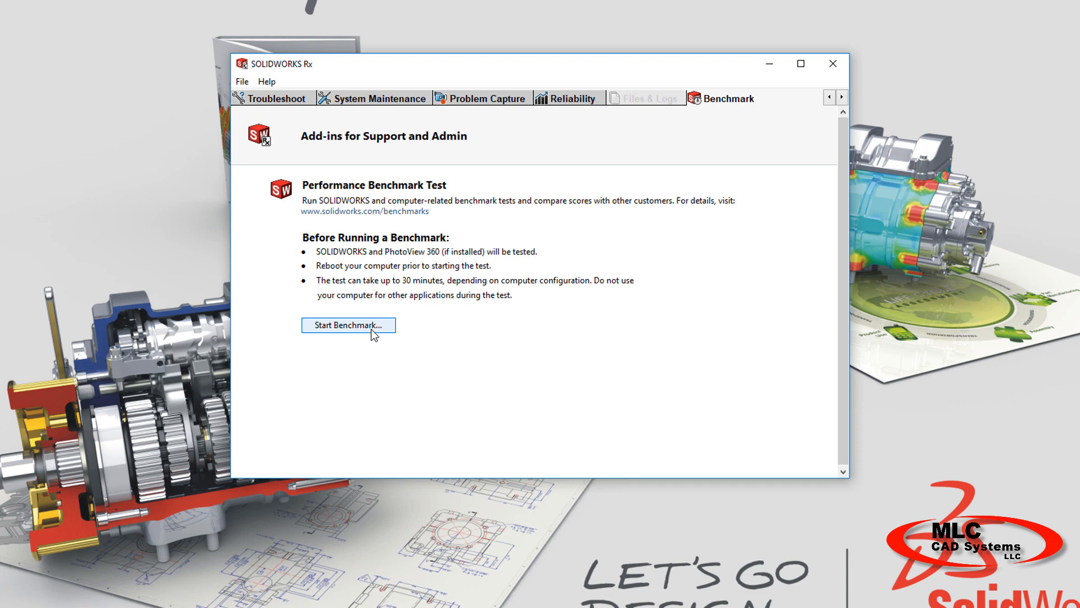
mouse_move(832, 64)
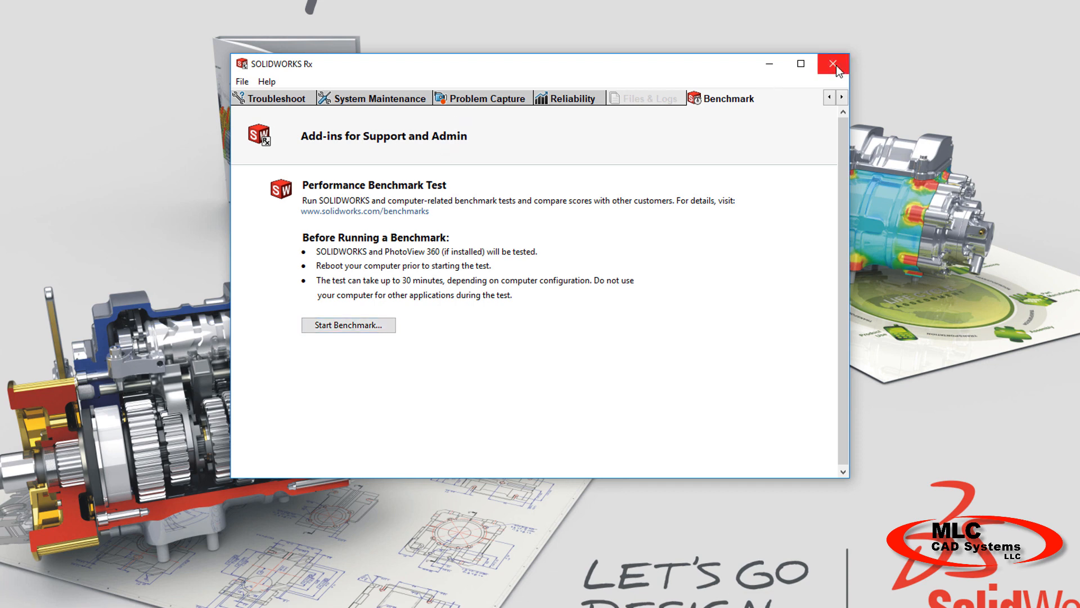